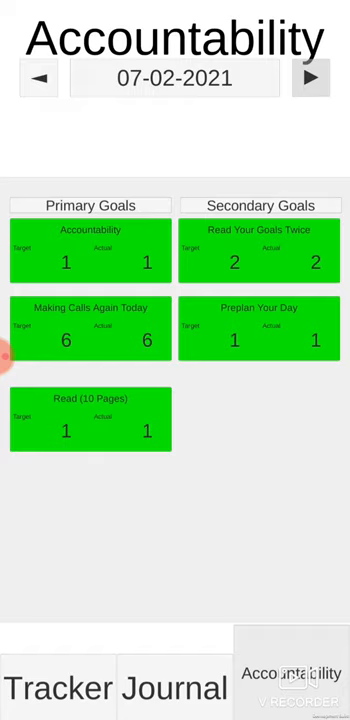
Step back a day on Accountability, then a day on Journal, and land on the Tracker's goal streaks
left_click(38, 78)
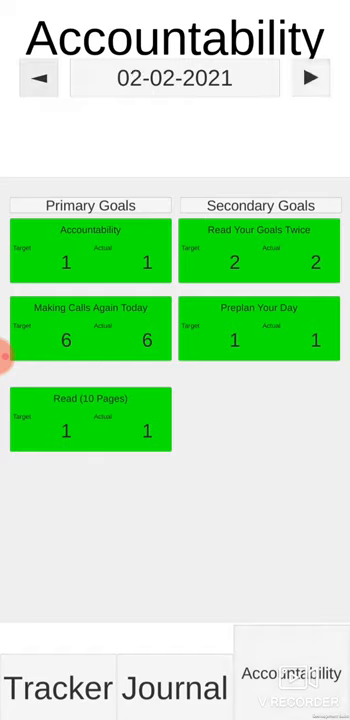
left_click(172, 688)
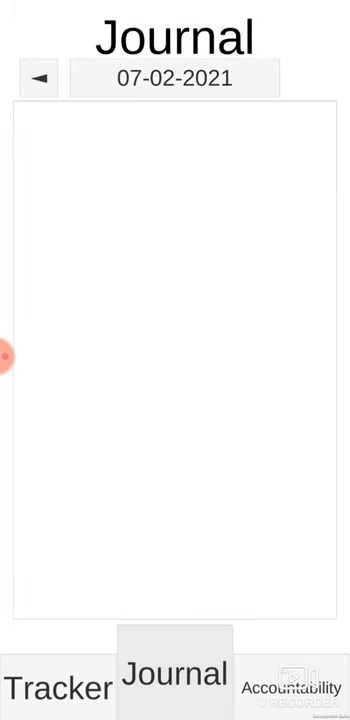
left_click(38, 76)
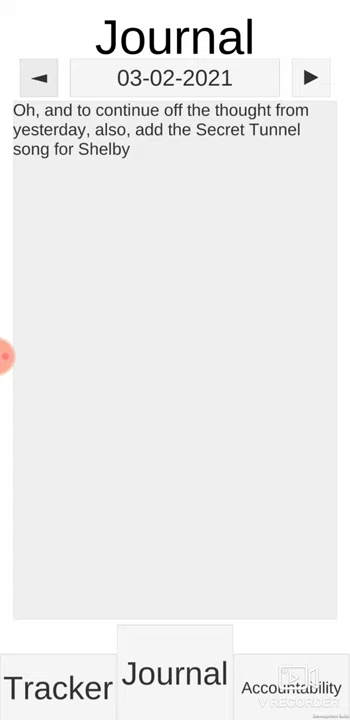
left_click(56, 688)
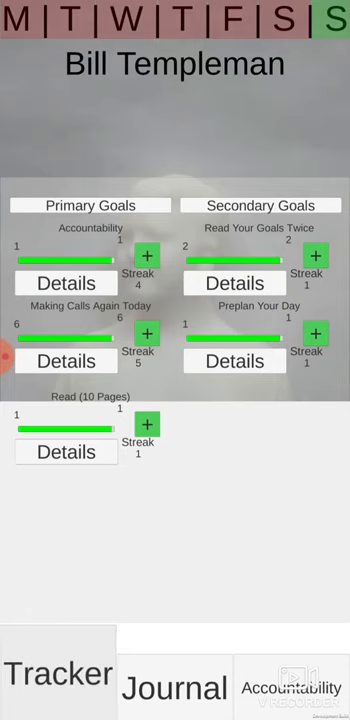